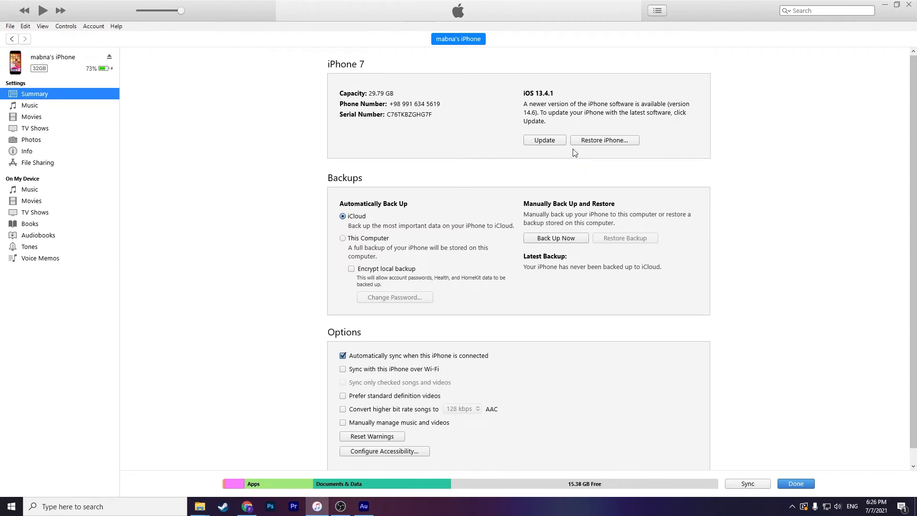
{"action": "mouse_move", "coordinate": [578, 133]}
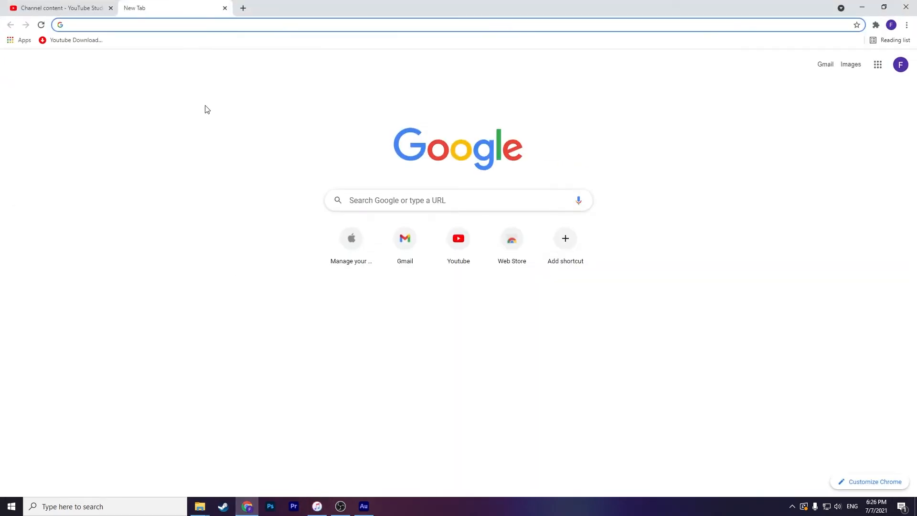
Search 'ipsw' and download the signed iOS 14.6 firmware for iPhone 7 (GSM) from ipsw.me.
{"action": "type", "text": "ipsw"}
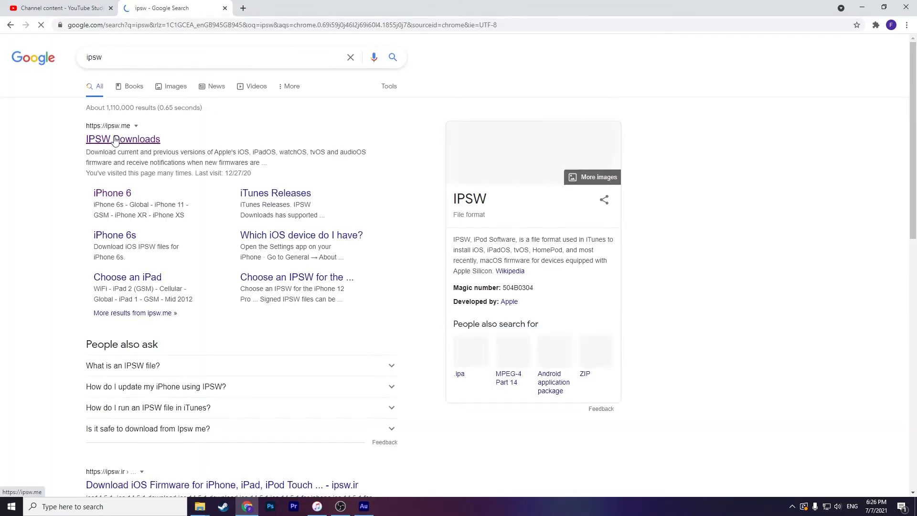
{"action": "left_click", "coordinate": [123, 139]}
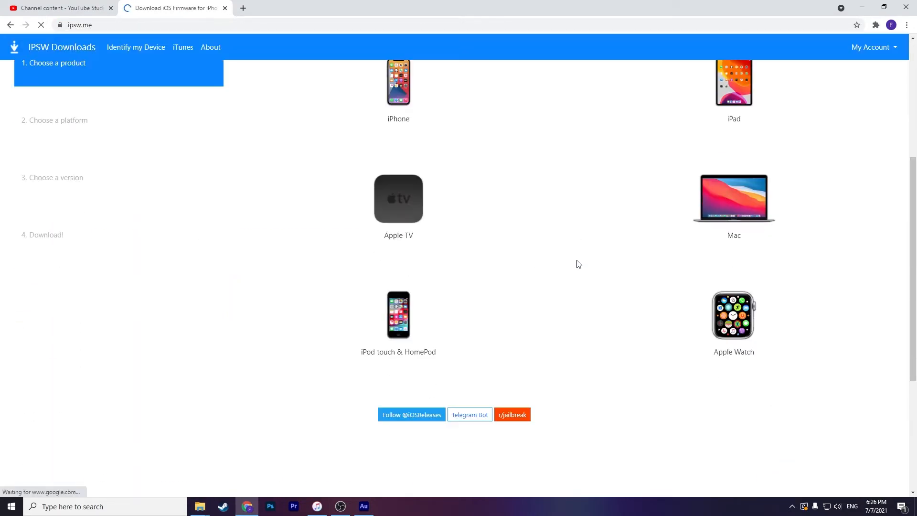
{"action": "left_click", "coordinate": [398, 82]}
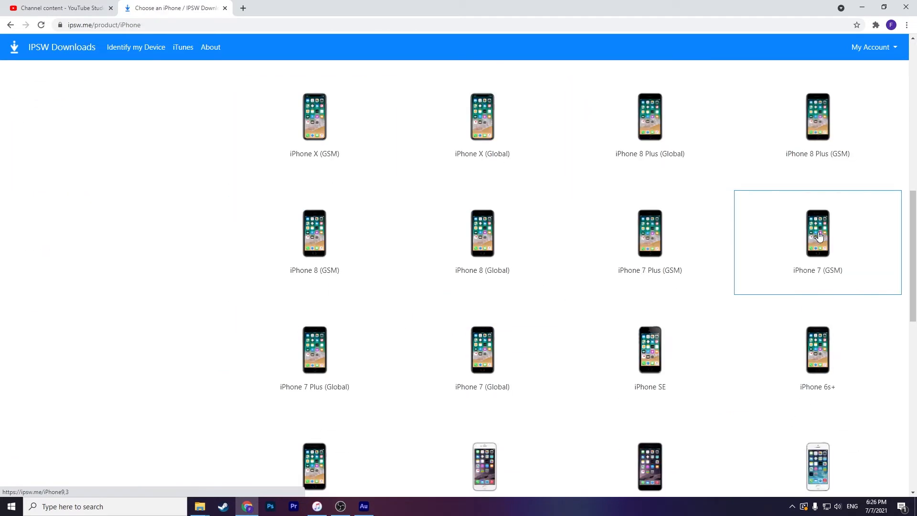
{"action": "left_click", "coordinate": [817, 234]}
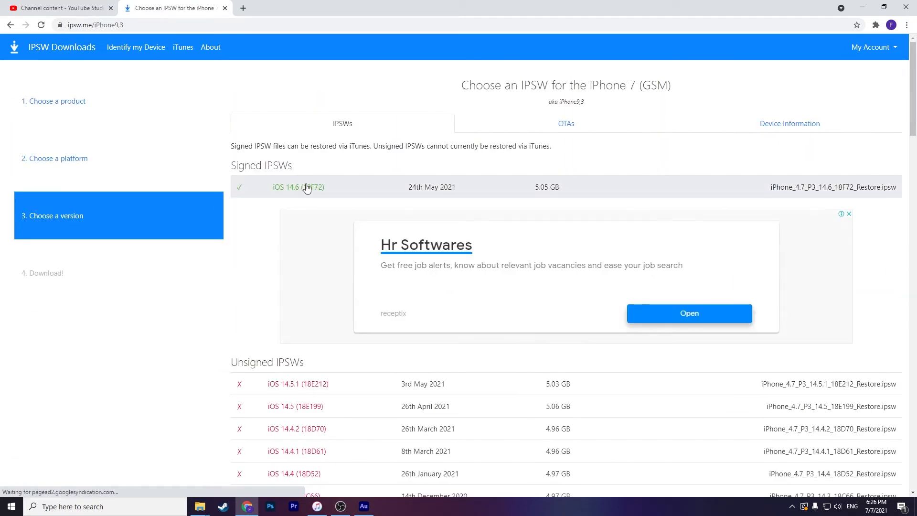
{"action": "left_click", "coordinate": [298, 187]}
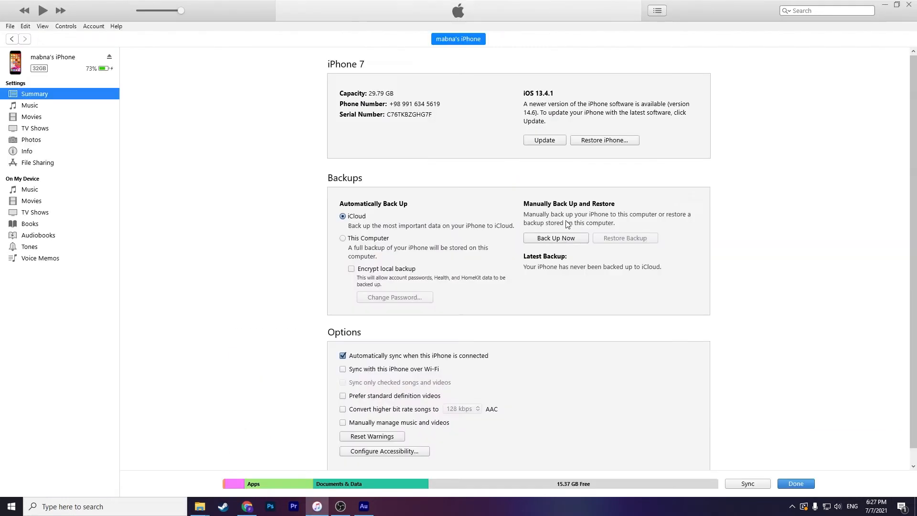
Store backups on This Computer and back up the iPhone now.
{"action": "left_click", "coordinate": [342, 237]}
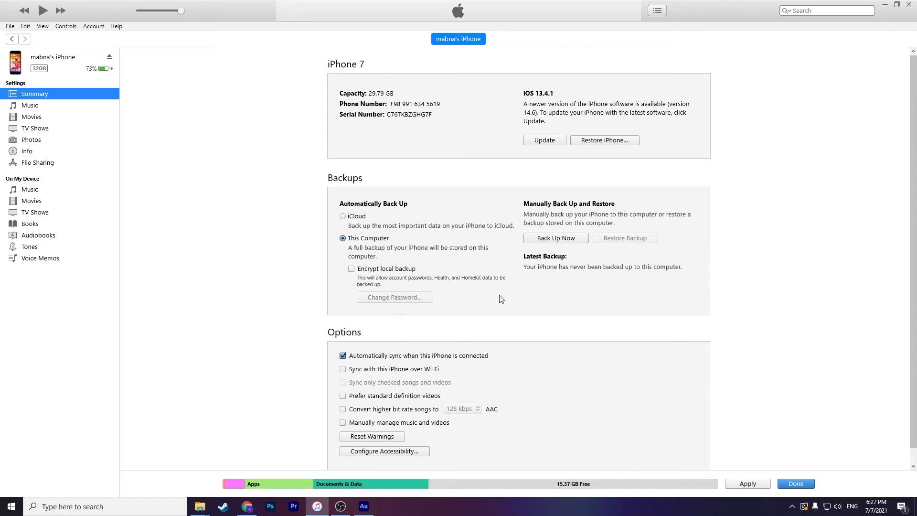
{"action": "left_click", "coordinate": [555, 238]}
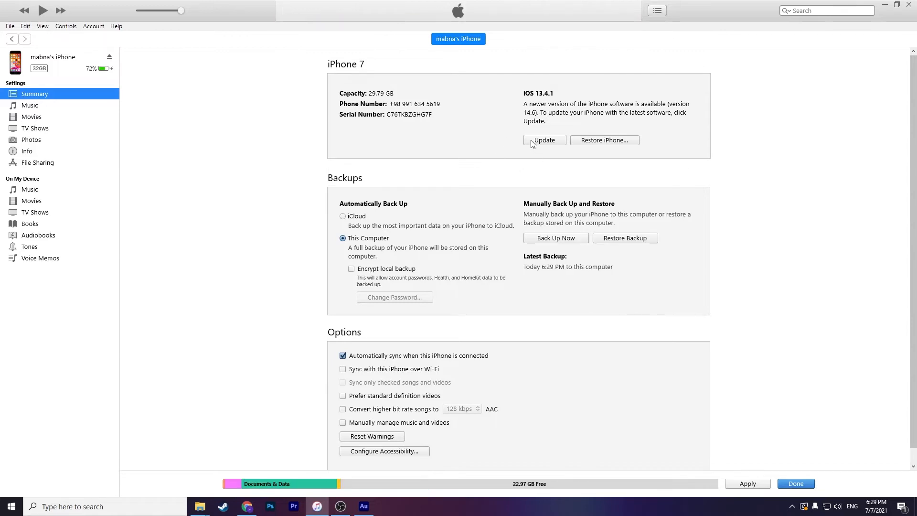
{"action": "mouse_move", "coordinate": [563, 156]}
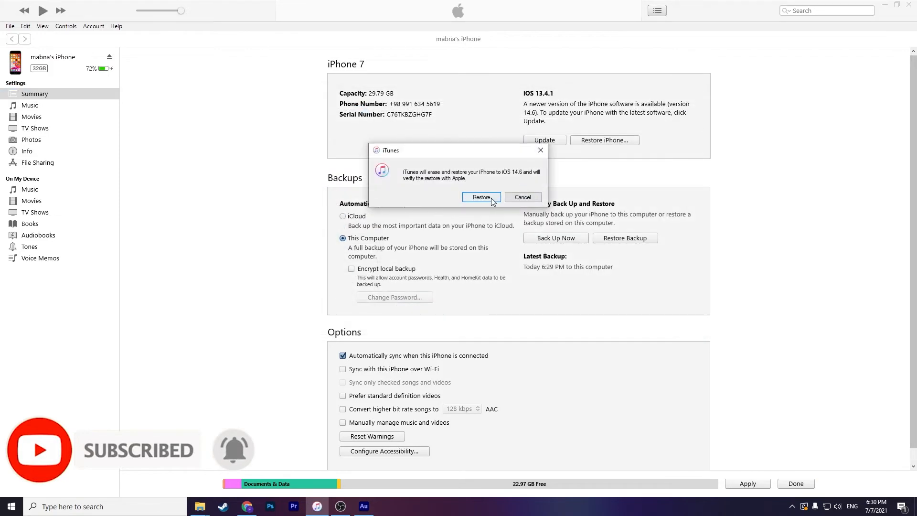
Confirm the iOS 14.6 restore, apply the settings prompt, and restore over the sync warning.
{"action": "left_click", "coordinate": [481, 196]}
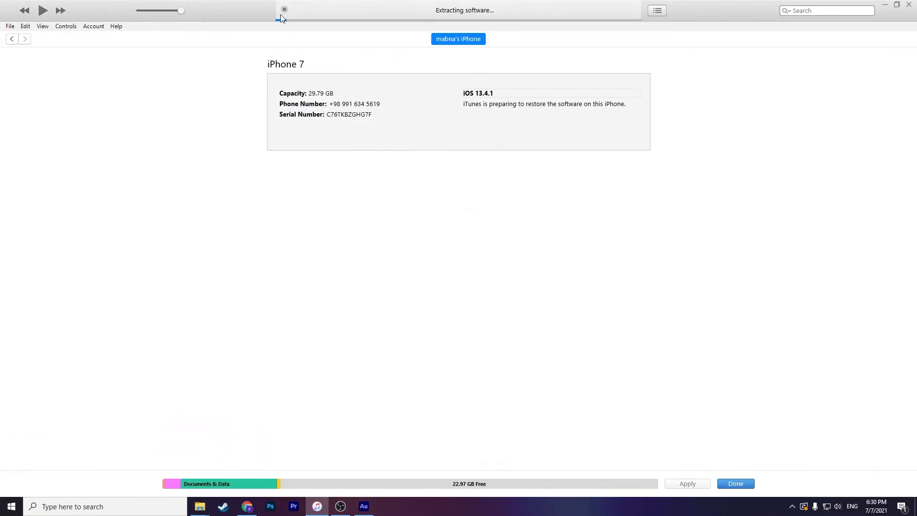
{"action": "mouse_move", "coordinate": [511, 25]}
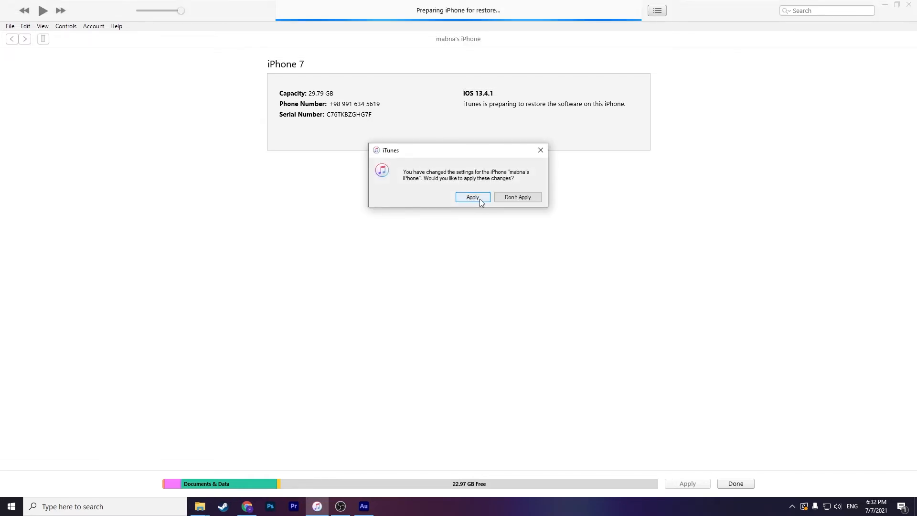
{"action": "left_click", "coordinate": [472, 197]}
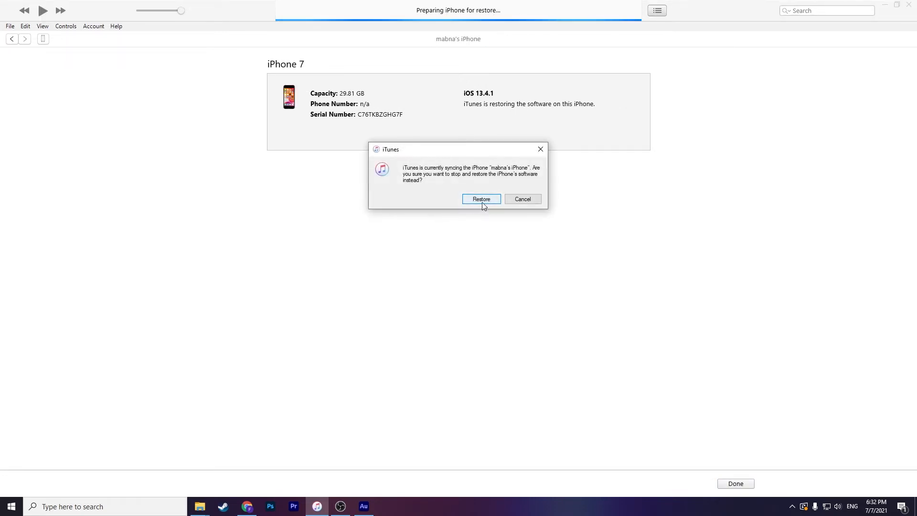
{"action": "left_click", "coordinate": [481, 199]}
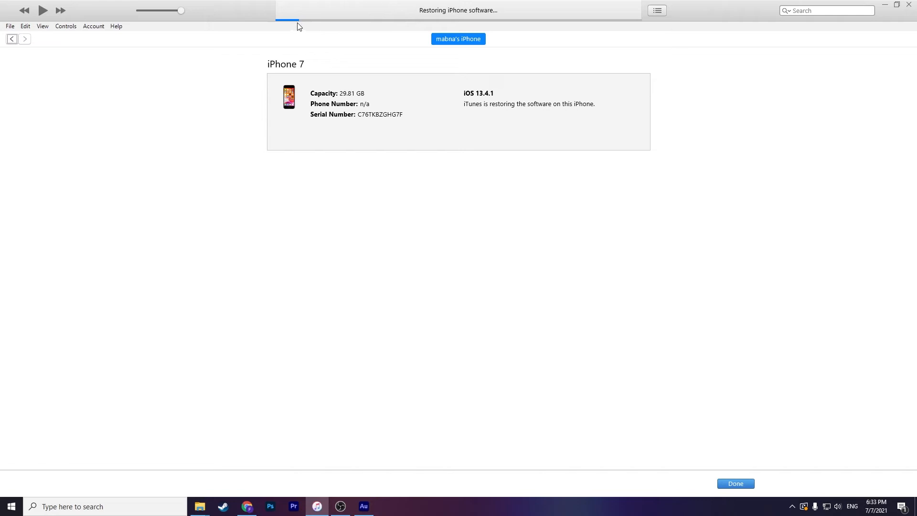
{"action": "mouse_move", "coordinate": [532, 30]}
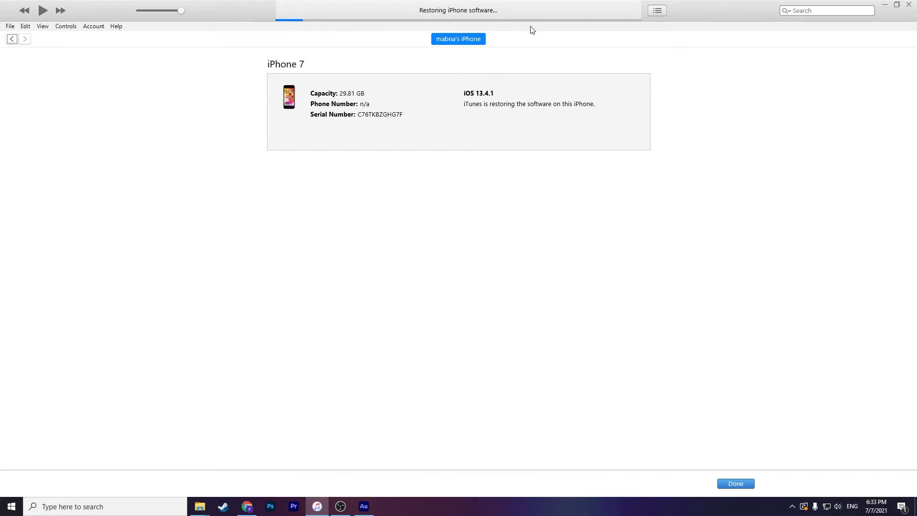
{"action": "mouse_move", "coordinate": [353, 404]}
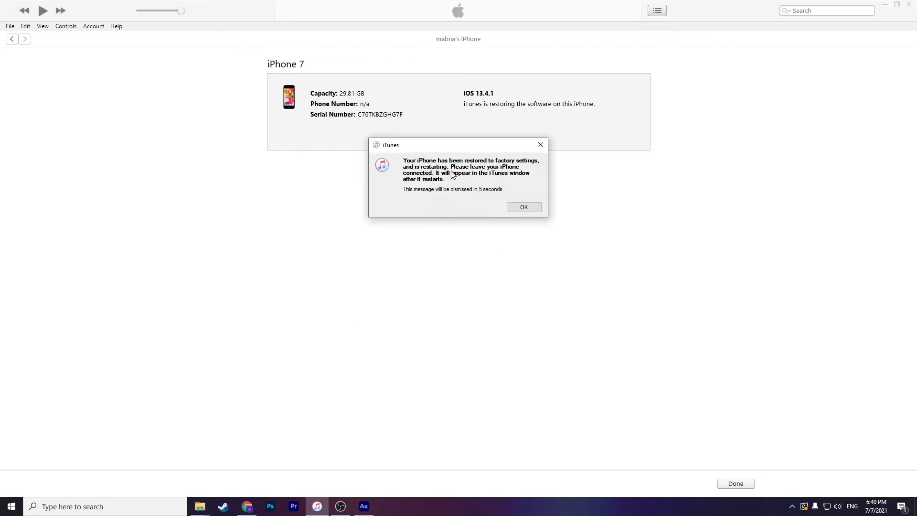
{"action": "mouse_move", "coordinate": [518, 210]}
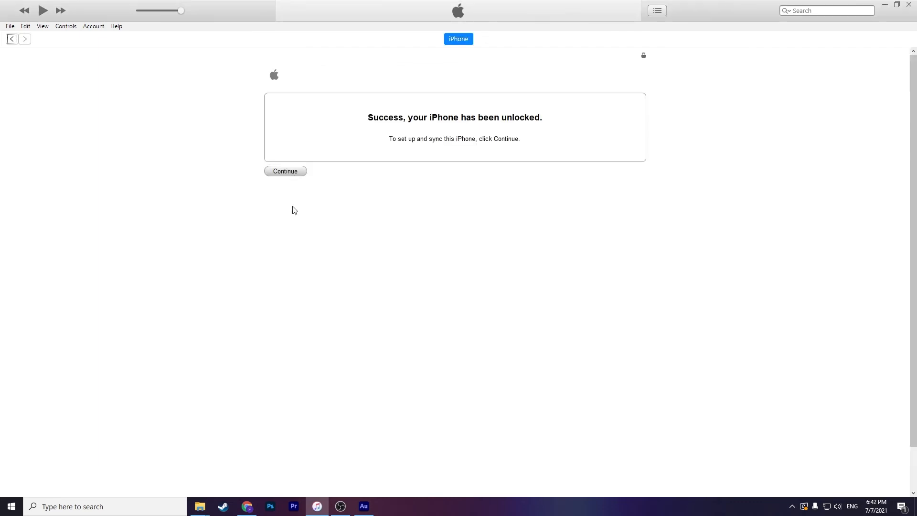
Continue setup and restore the iPhone's data from the 6:29 PM computer backup.
{"action": "left_click", "coordinate": [285, 171]}
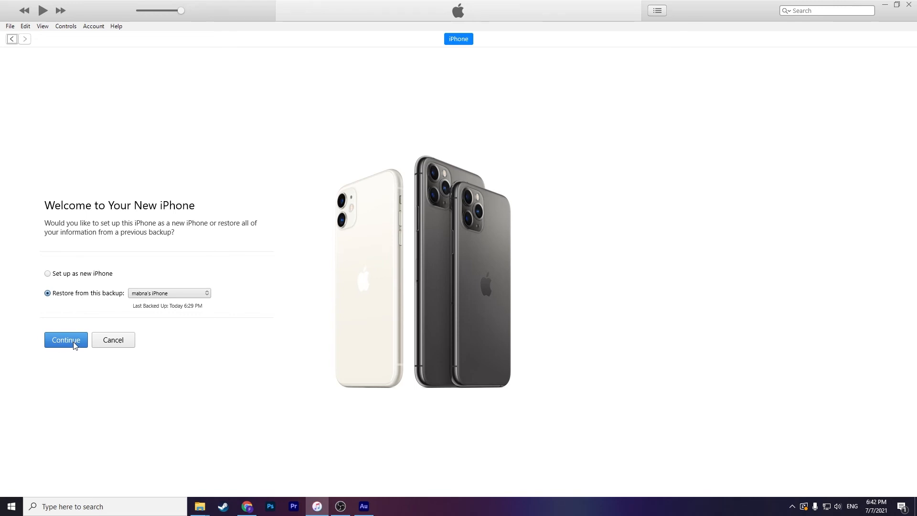
{"action": "left_click", "coordinate": [66, 340]}
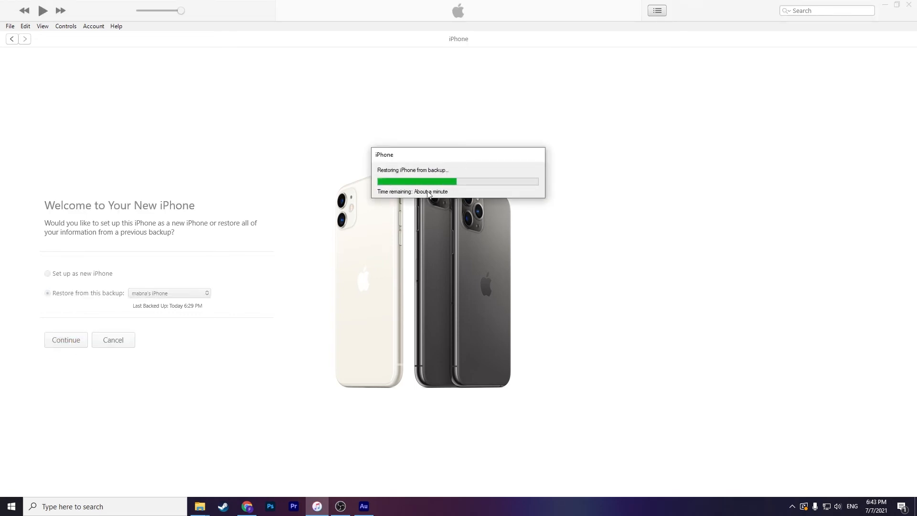
{"action": "mouse_move", "coordinate": [523, 185]}
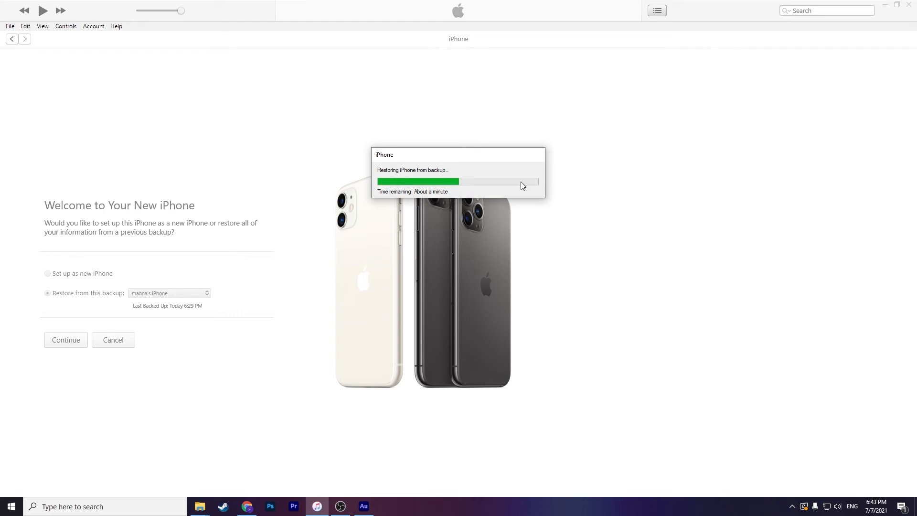
{"action": "mouse_move", "coordinate": [491, 197]}
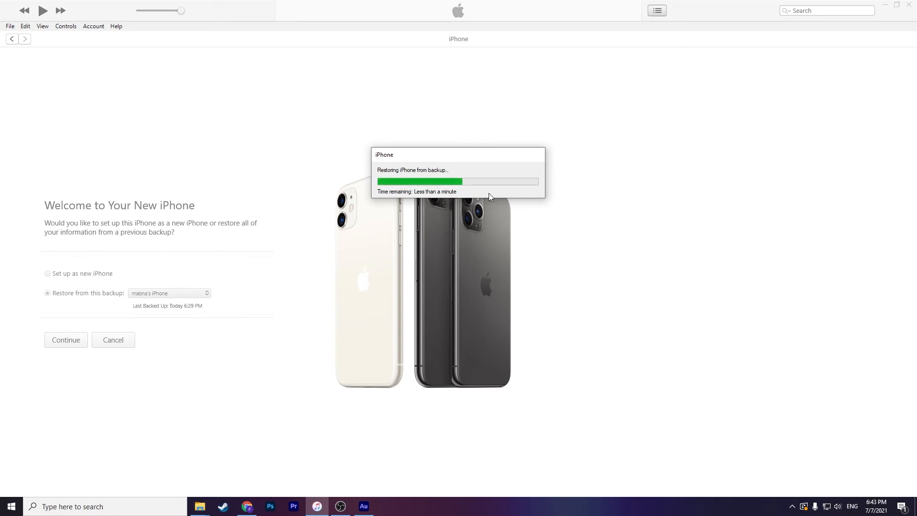
{"action": "mouse_move", "coordinate": [508, 185]}
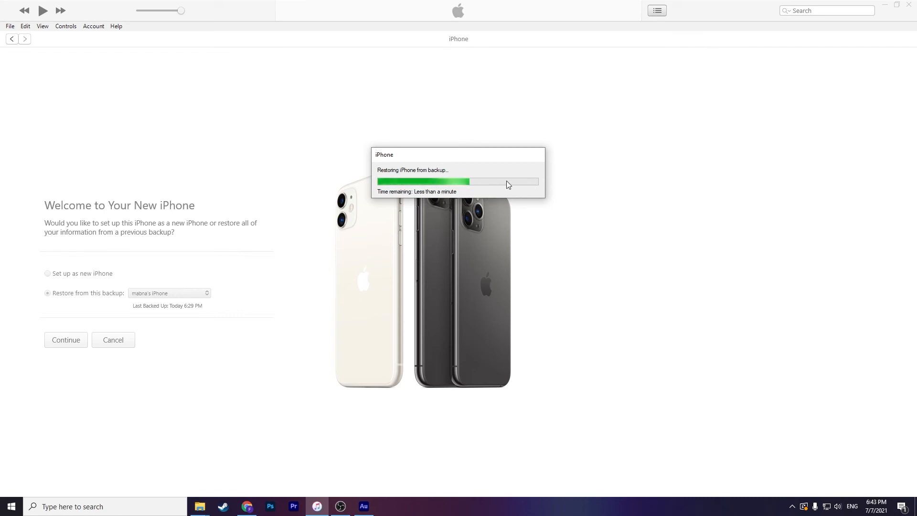
{"action": "mouse_move", "coordinate": [460, 191]}
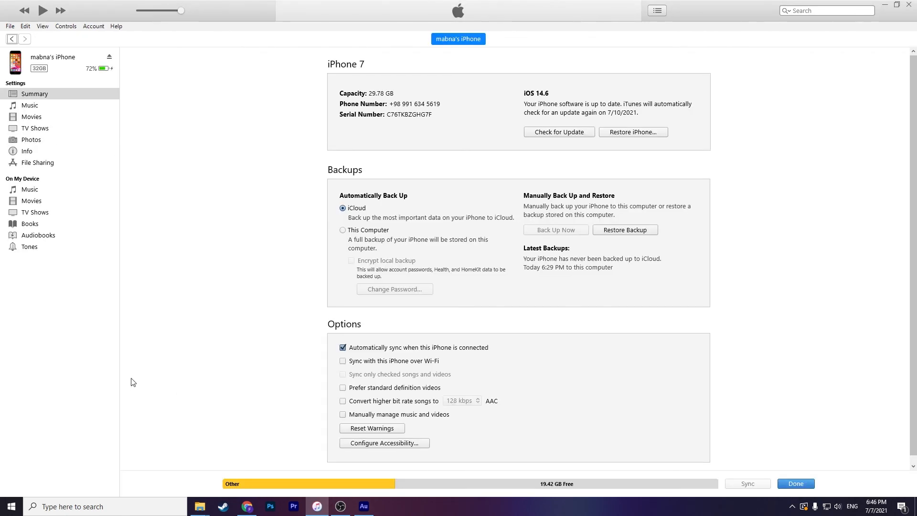
{"action": "mouse_move", "coordinate": [470, 151]}
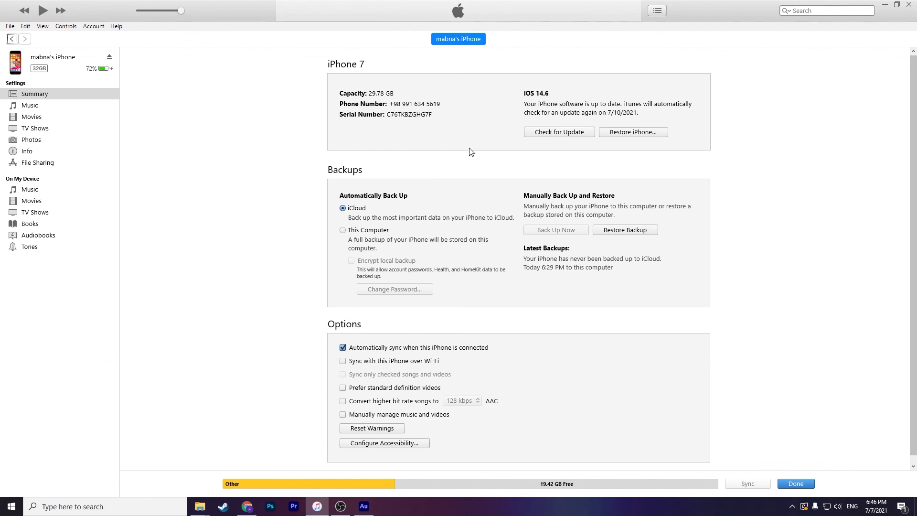
{"action": "mouse_move", "coordinate": [752, 177]}
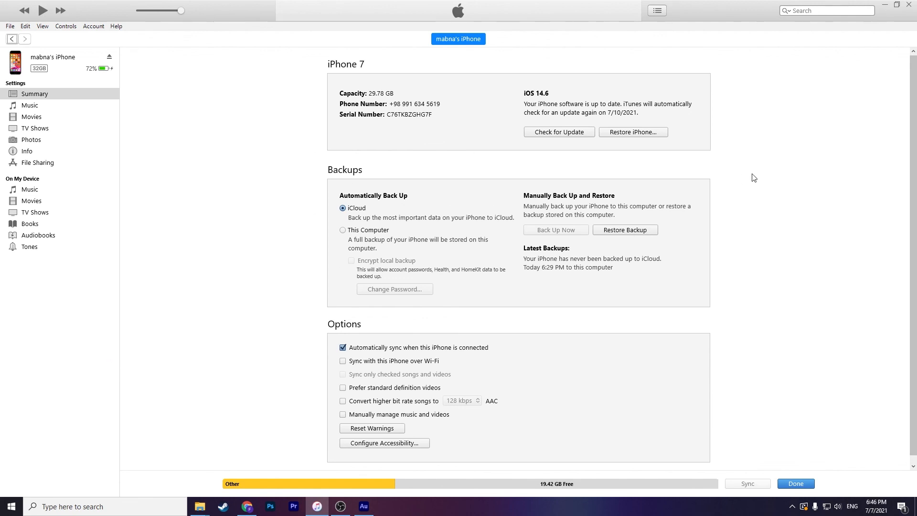
{"action": "mouse_move", "coordinate": [774, 141]}
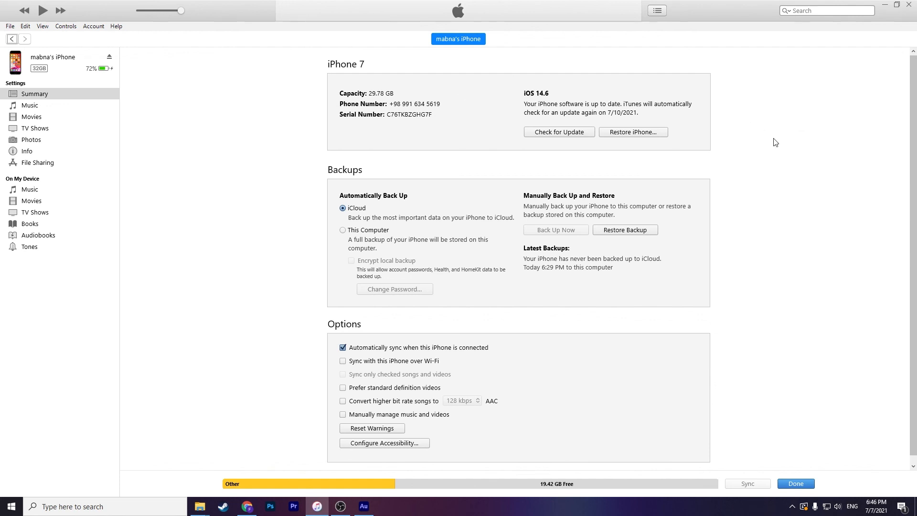